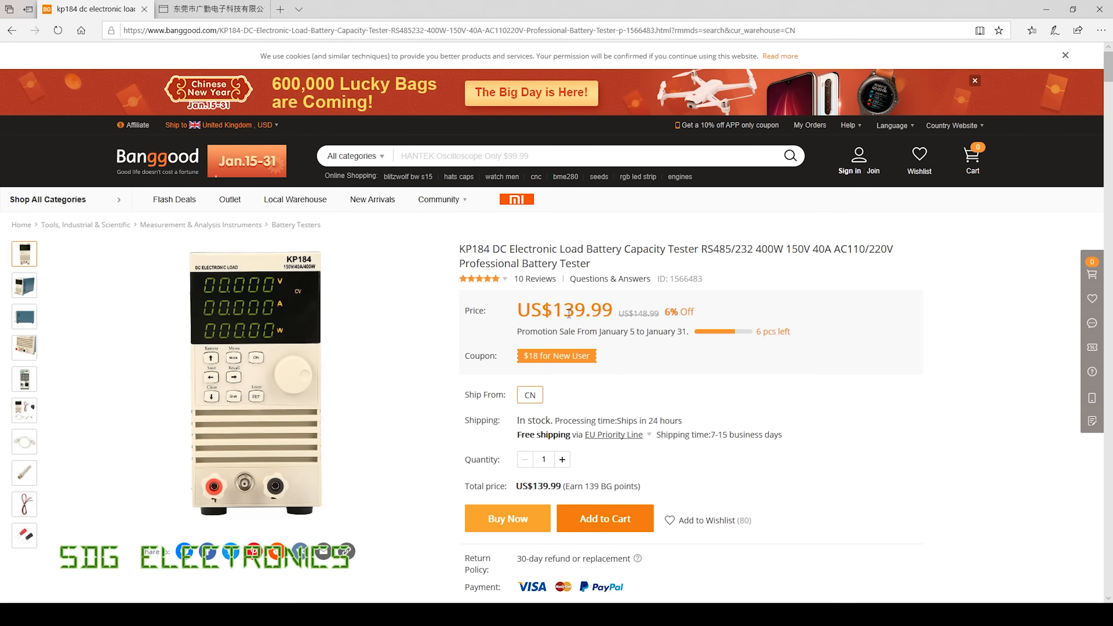
pyautogui.moveTo(540, 360)
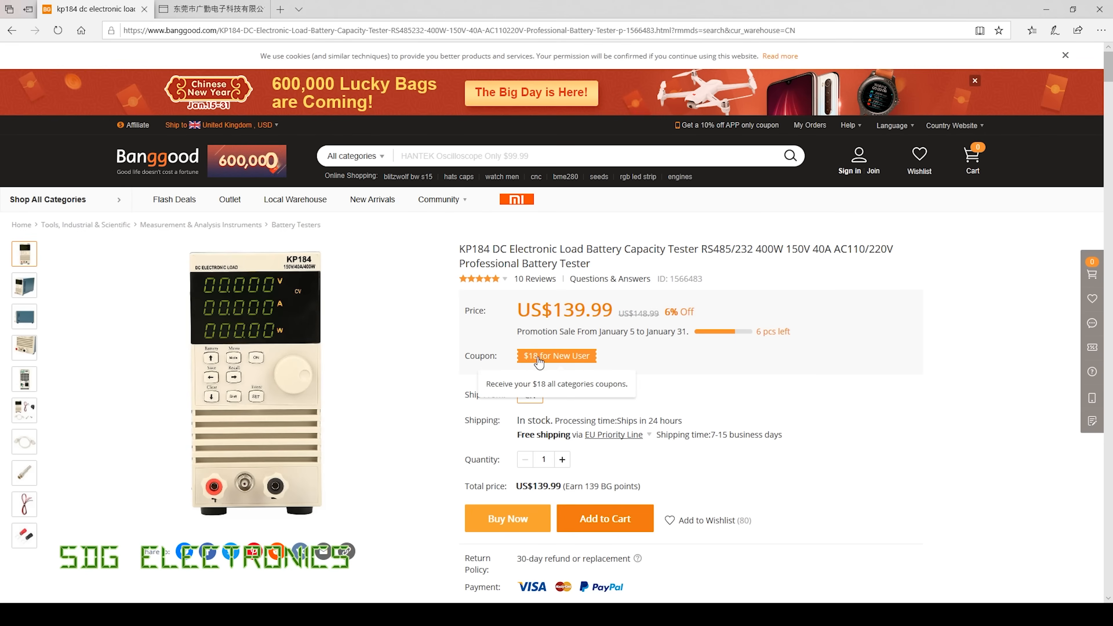
pyautogui.moveTo(600, 319)
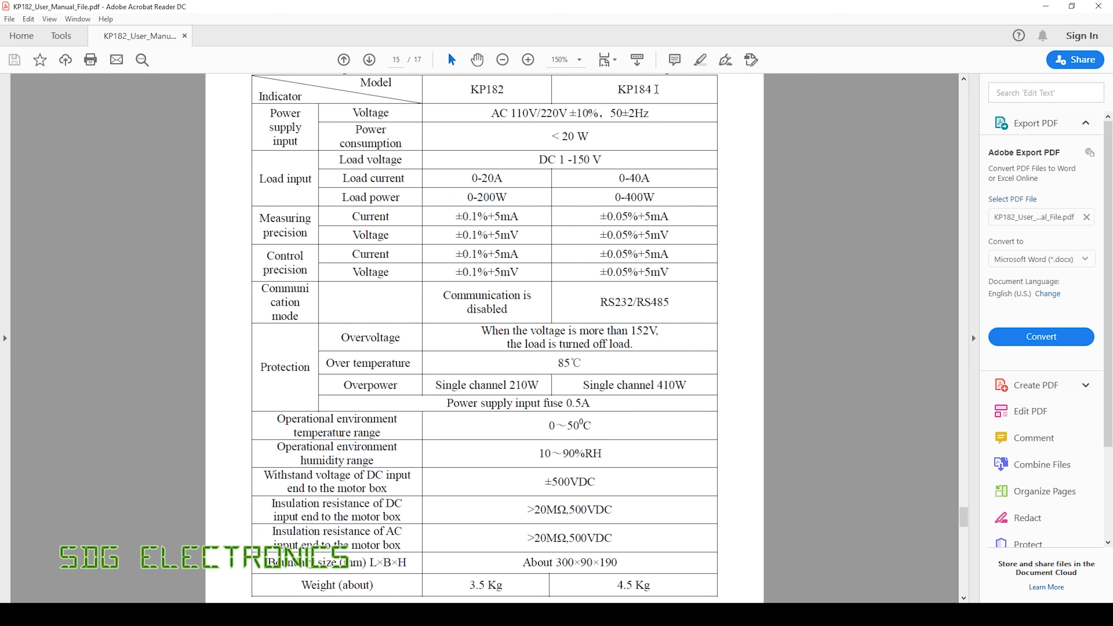
pyautogui.moveTo(654, 92)
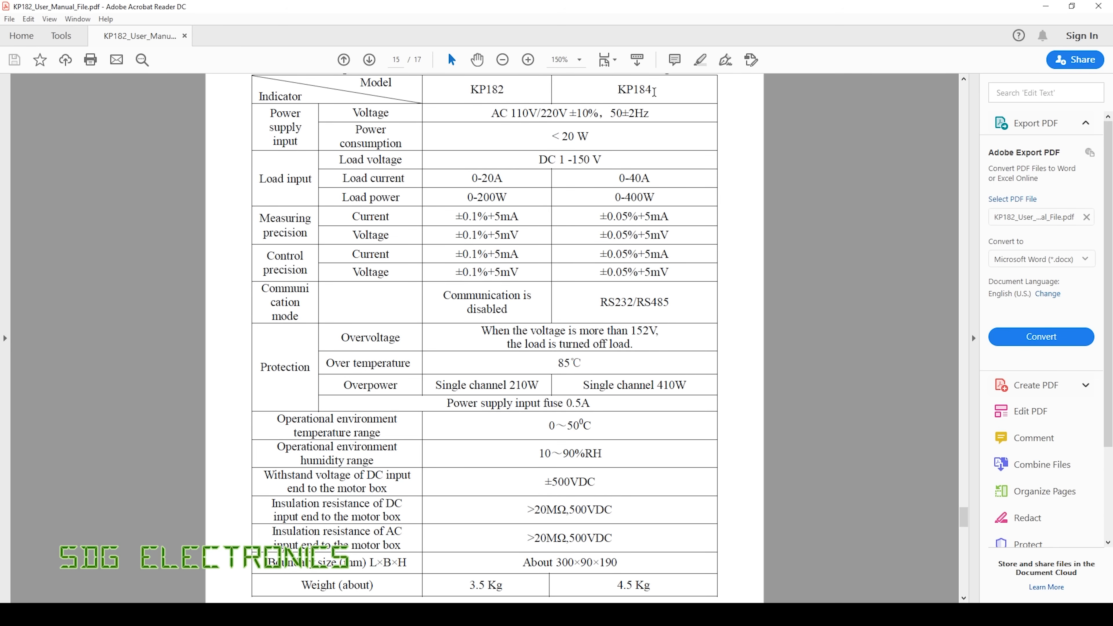
pyautogui.moveTo(647, 101)
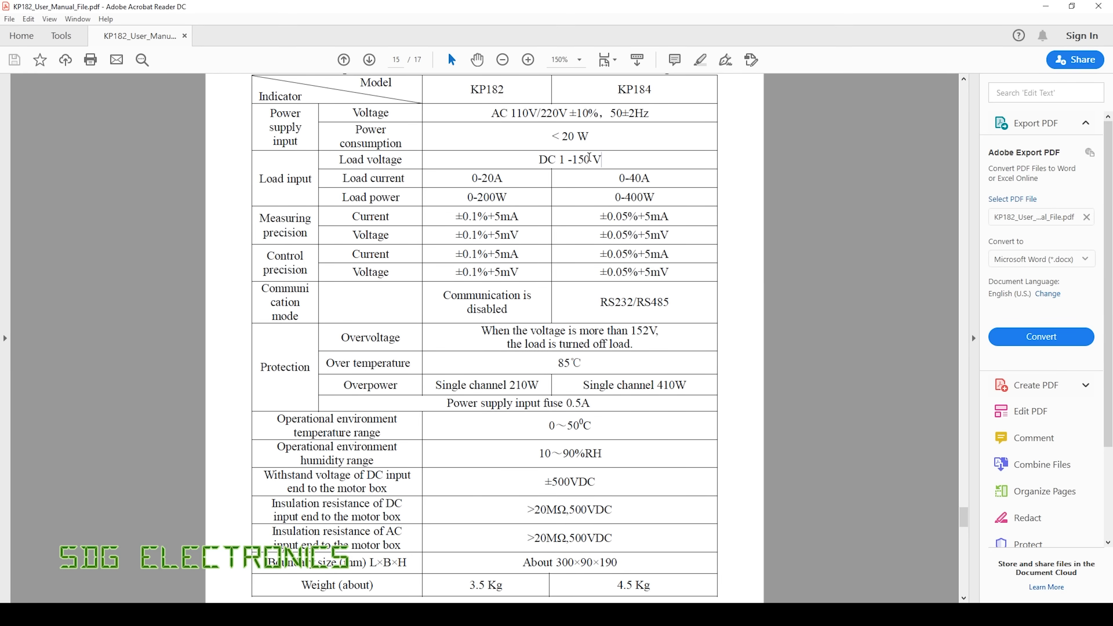
pyautogui.doubleClick(569, 160)
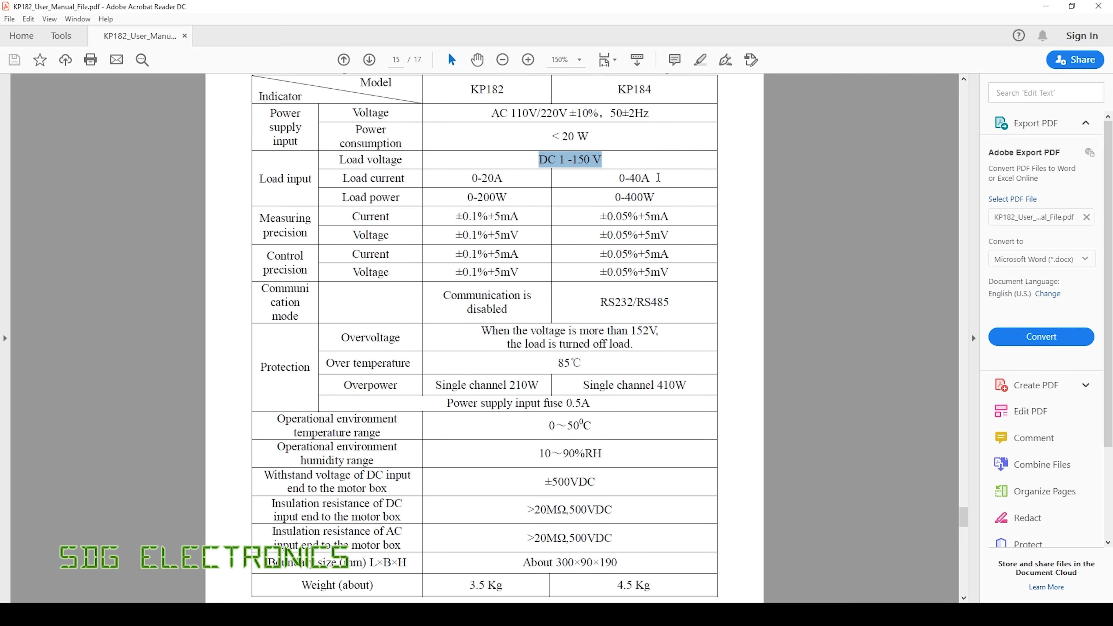
pyautogui.moveTo(628, 198)
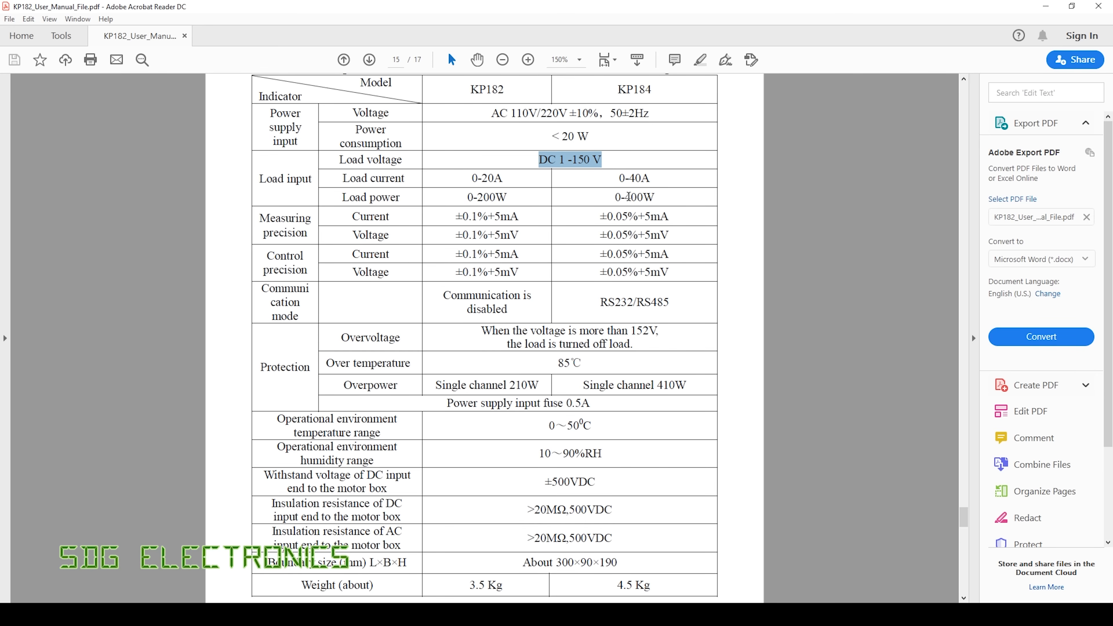
pyautogui.moveTo(646, 181)
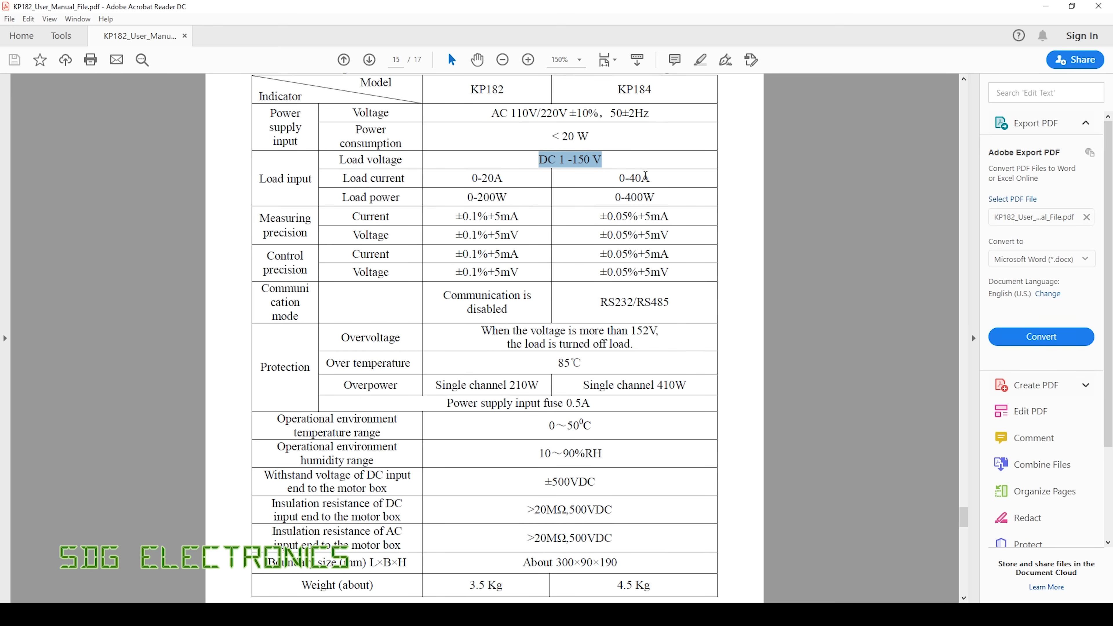
pyautogui.moveTo(633, 182)
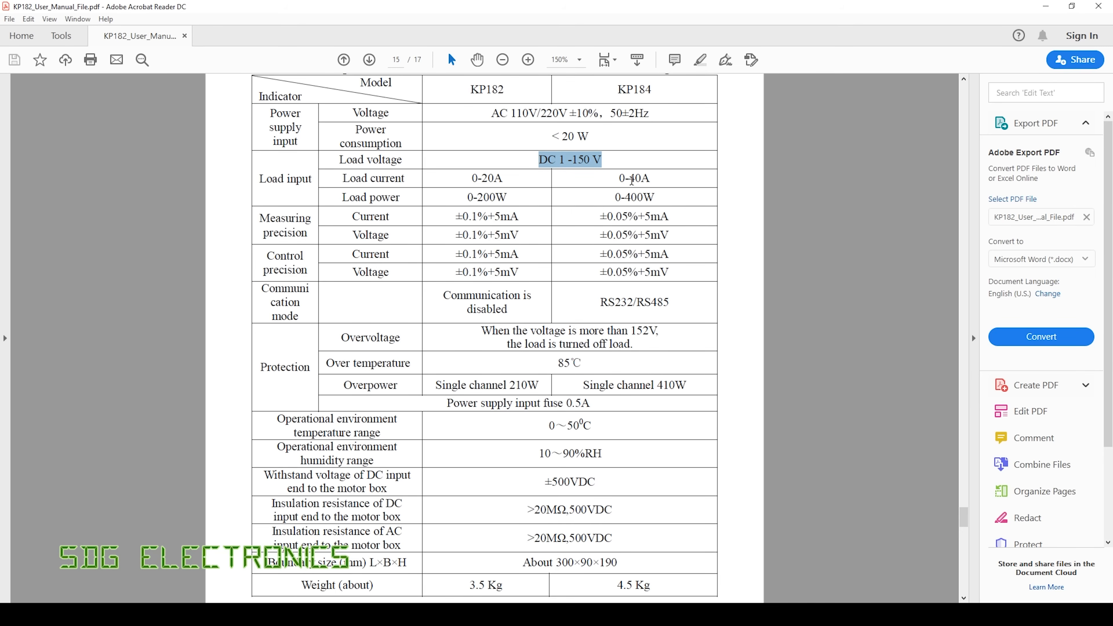
pyautogui.moveTo(672, 201)
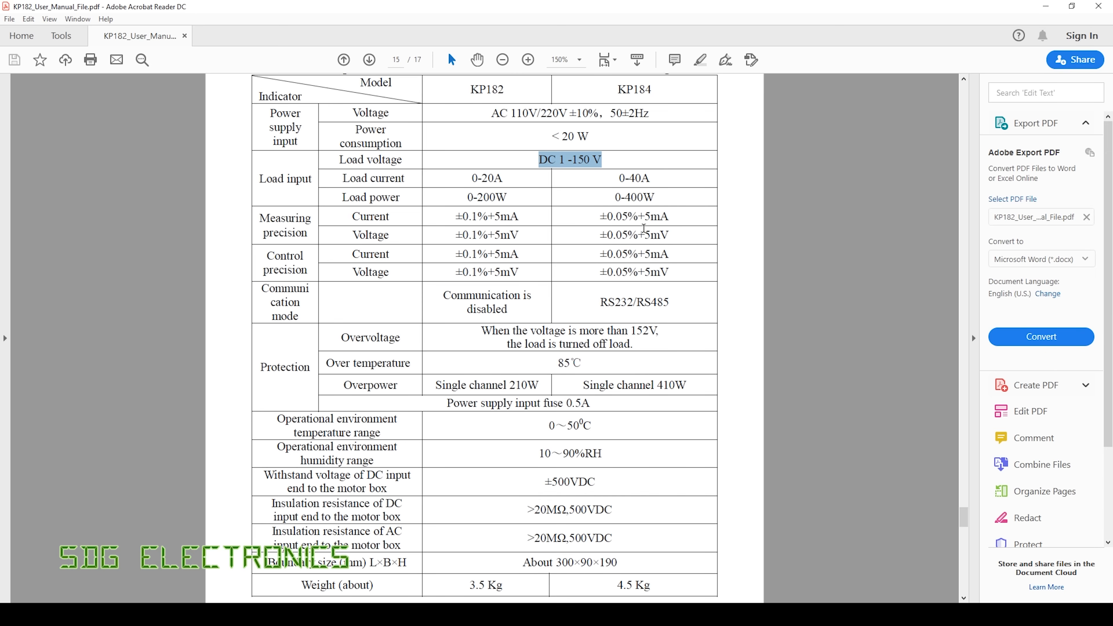
pyautogui.moveTo(619, 223)
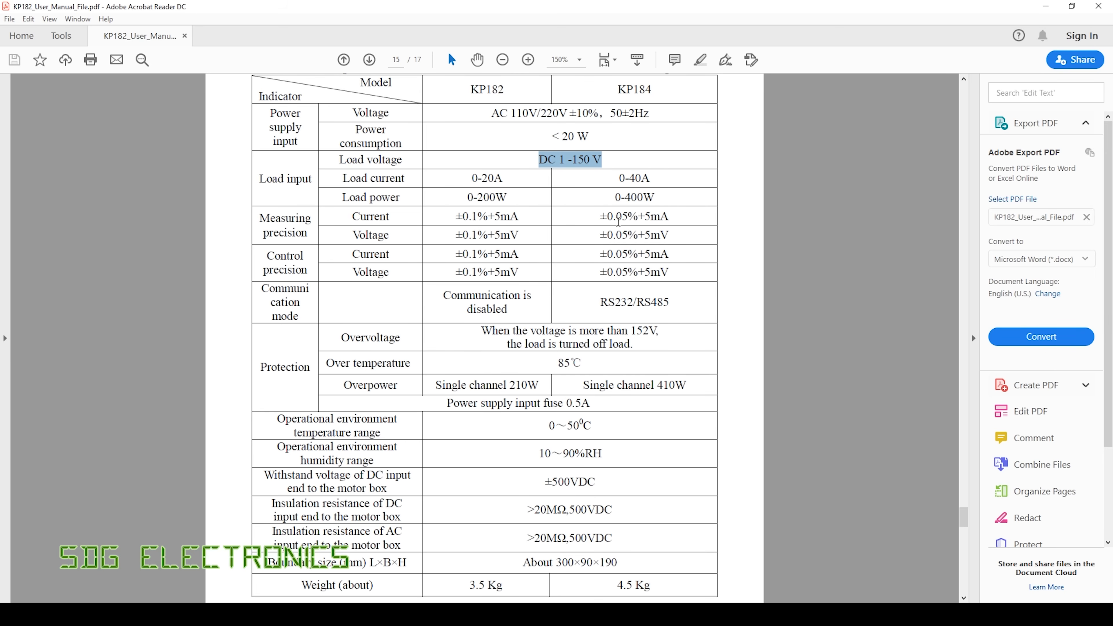
pyautogui.moveTo(671, 219)
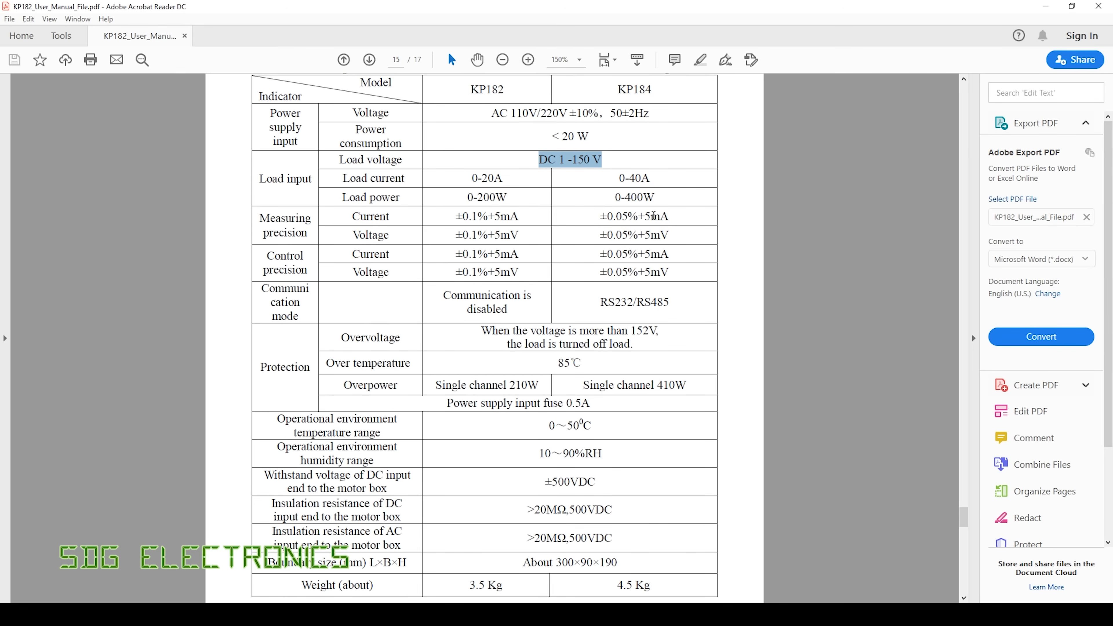
pyautogui.moveTo(677, 344)
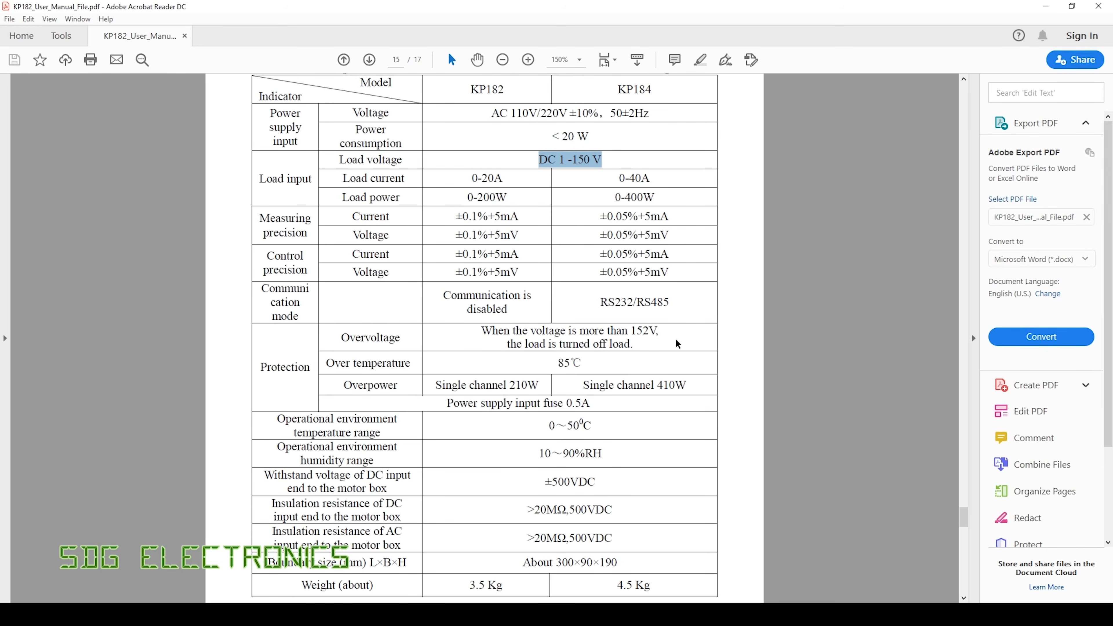
pyautogui.moveTo(676, 307)
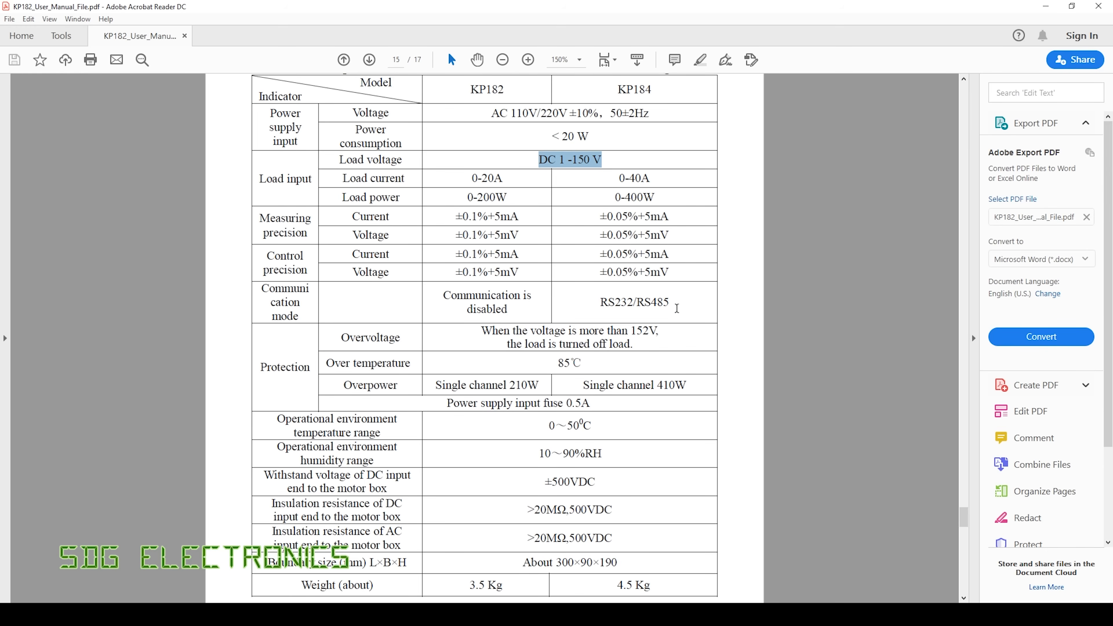
pyautogui.moveTo(688, 315)
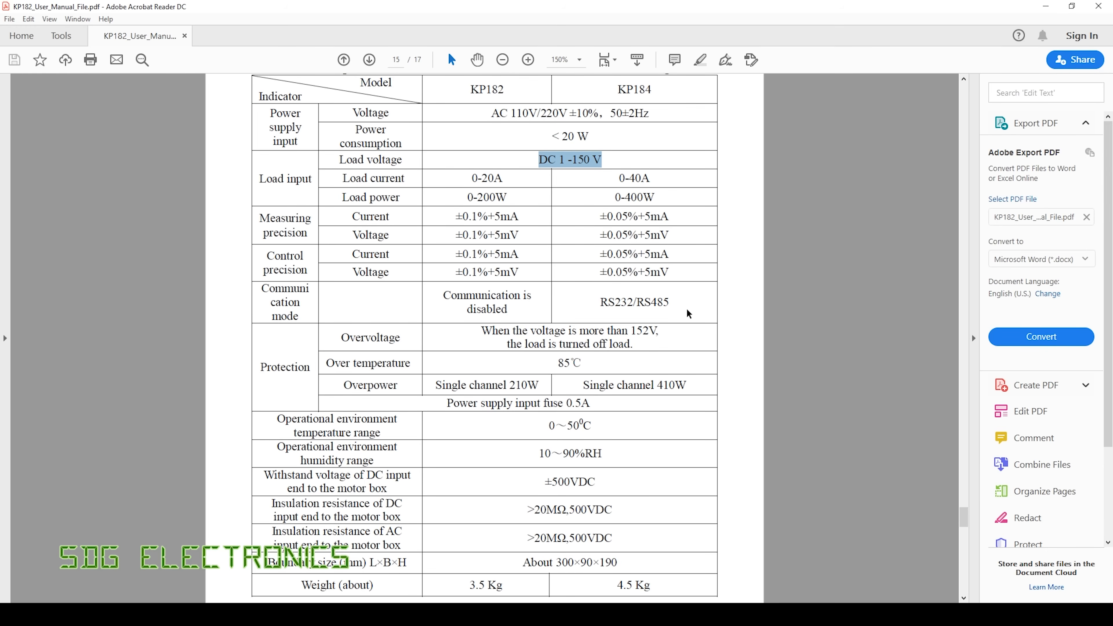